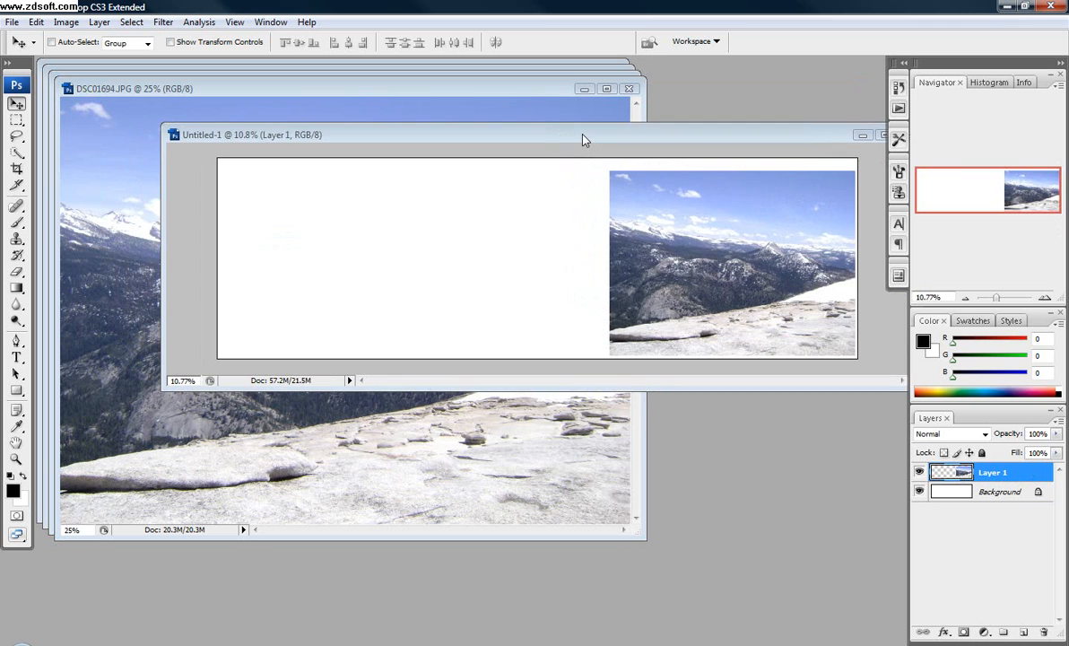
pyautogui.moveTo(583, 139)
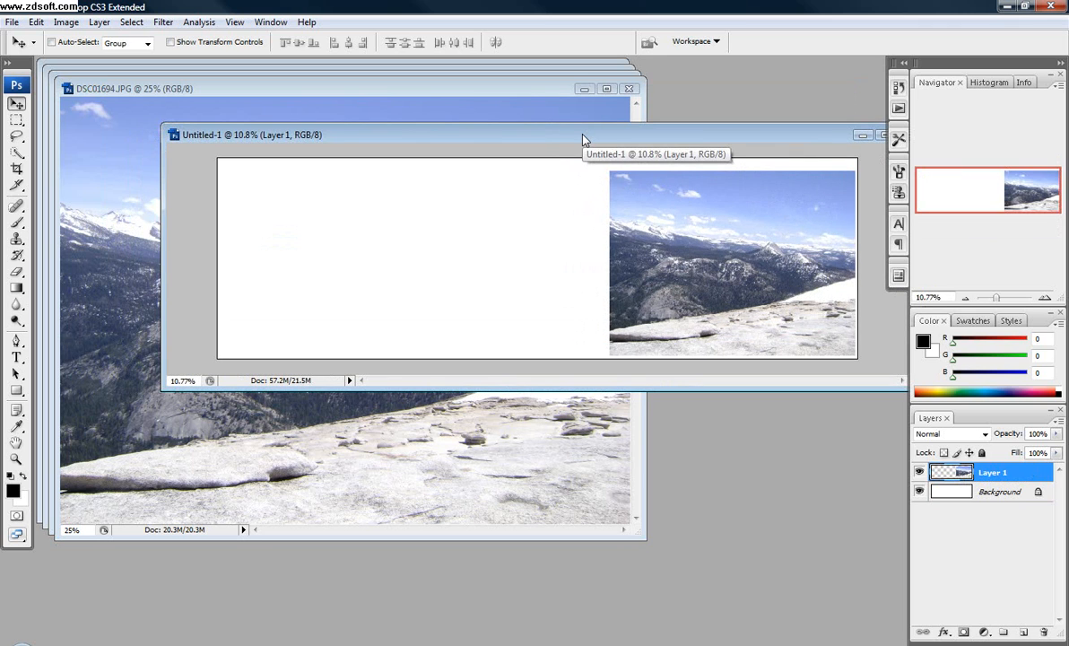
pyautogui.moveTo(695, 274)
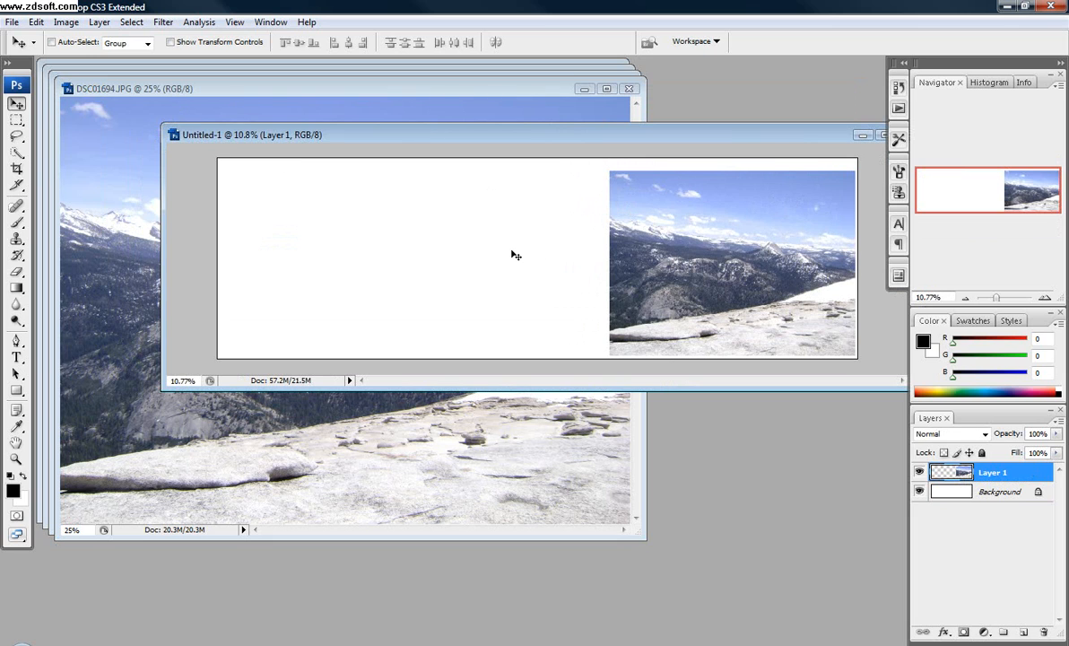
pyautogui.moveTo(381, 242)
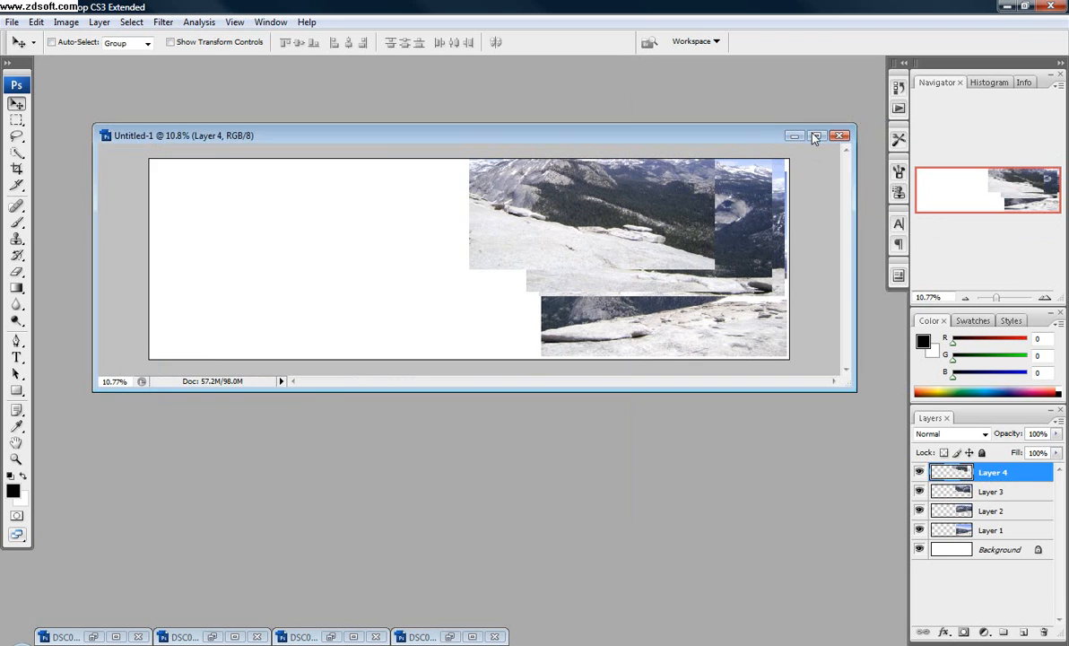
# Maximize the panorama document window to fill the workspace.
pyautogui.click(817, 136)
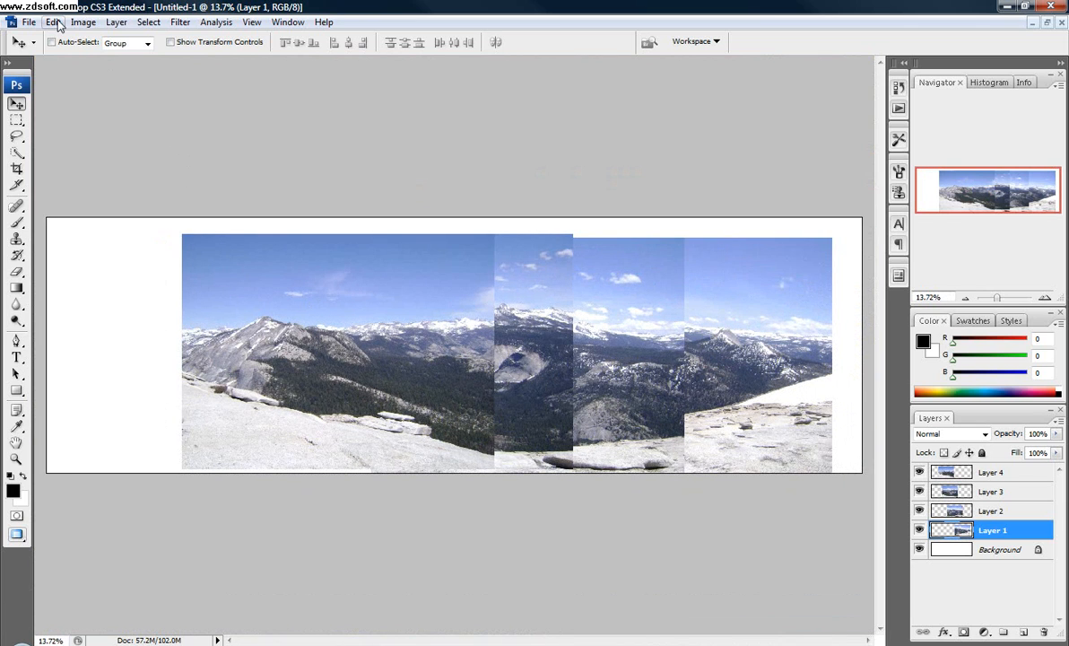
# Resize the image to 30 percent width via Image Size, measuring in percent.
pyautogui.click(83, 21)
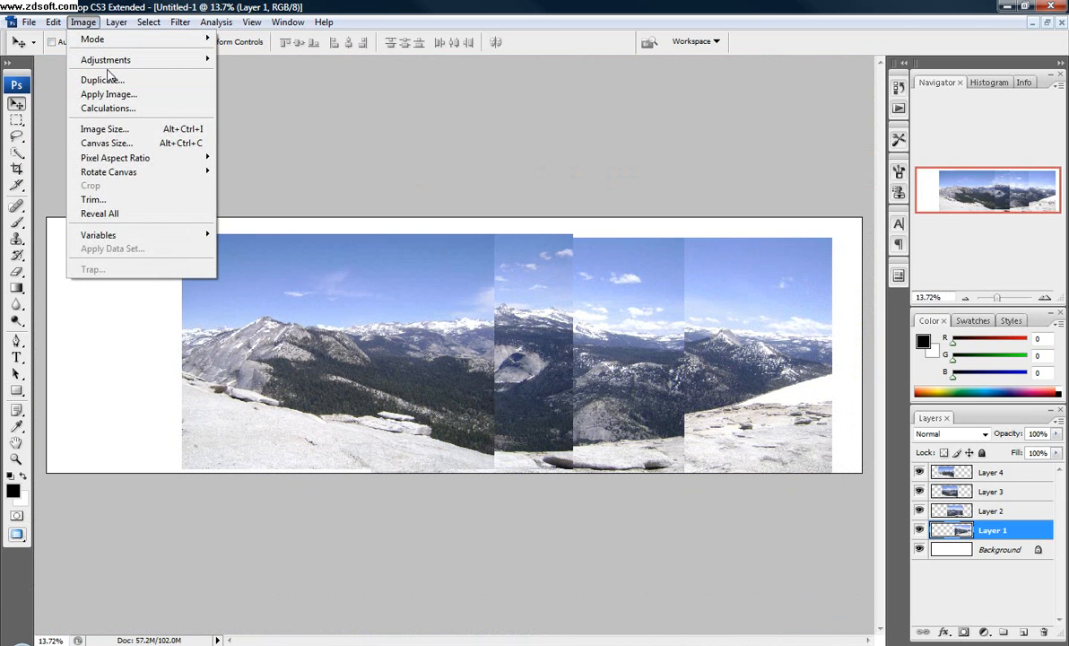
pyautogui.click(104, 129)
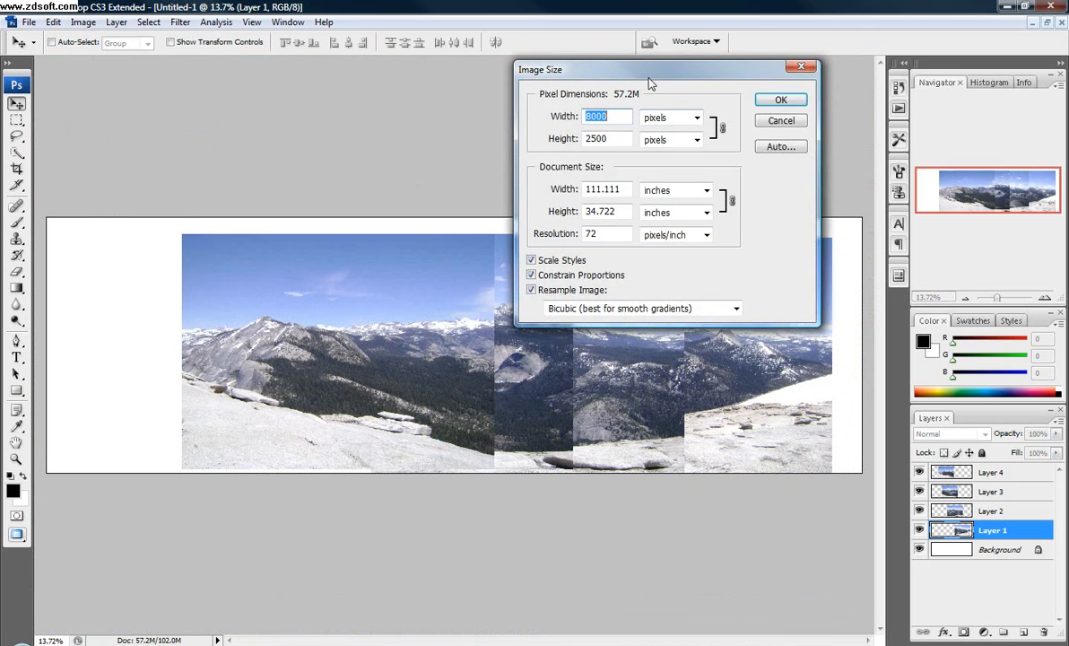
pyautogui.moveTo(650, 69); pyautogui.dragTo(646, 296)
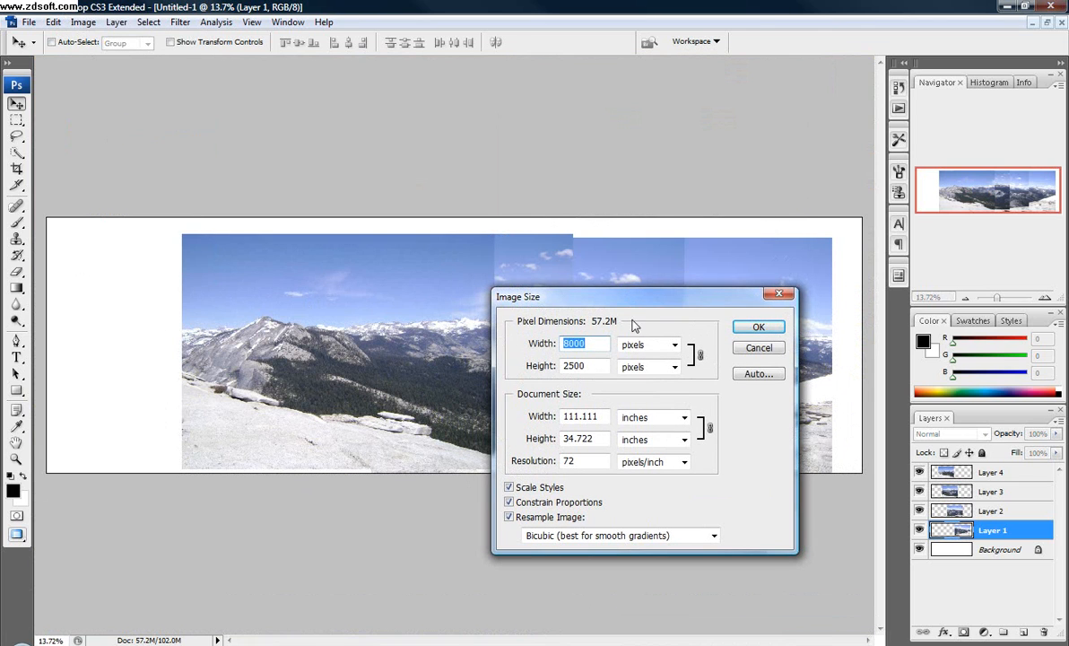
pyautogui.click(674, 344)
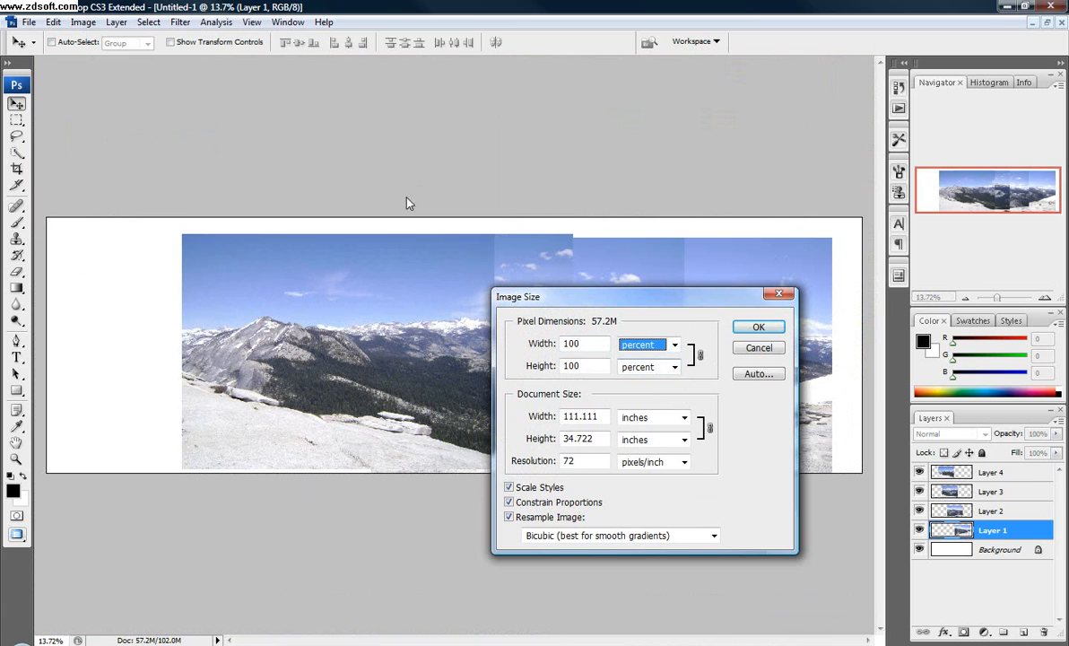
pyautogui.click(584, 343)
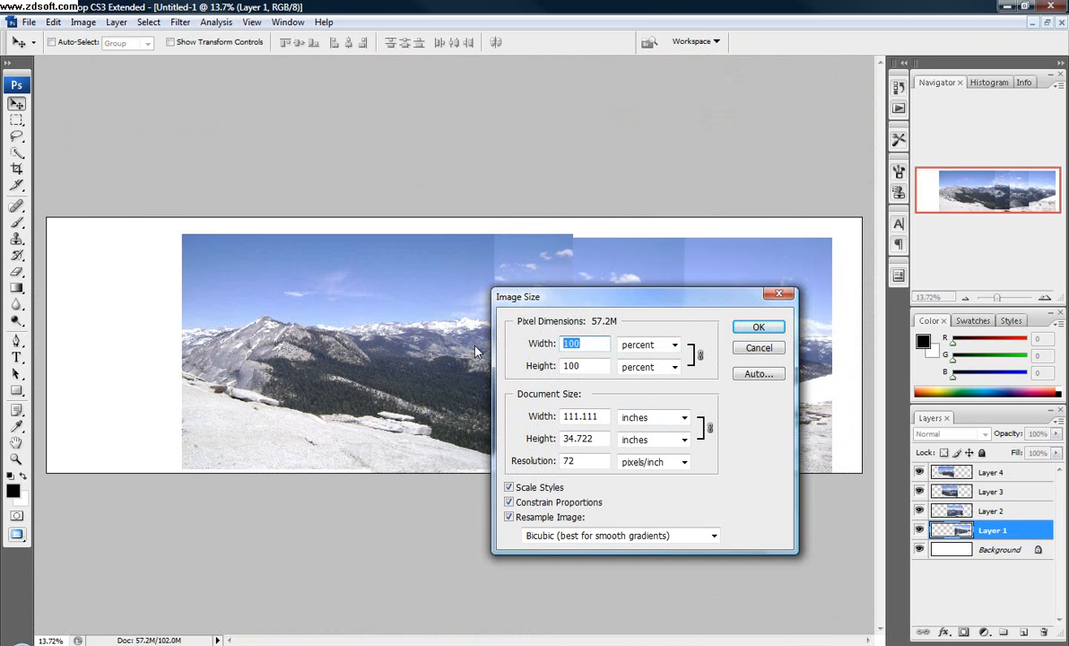
pyautogui.write('30')
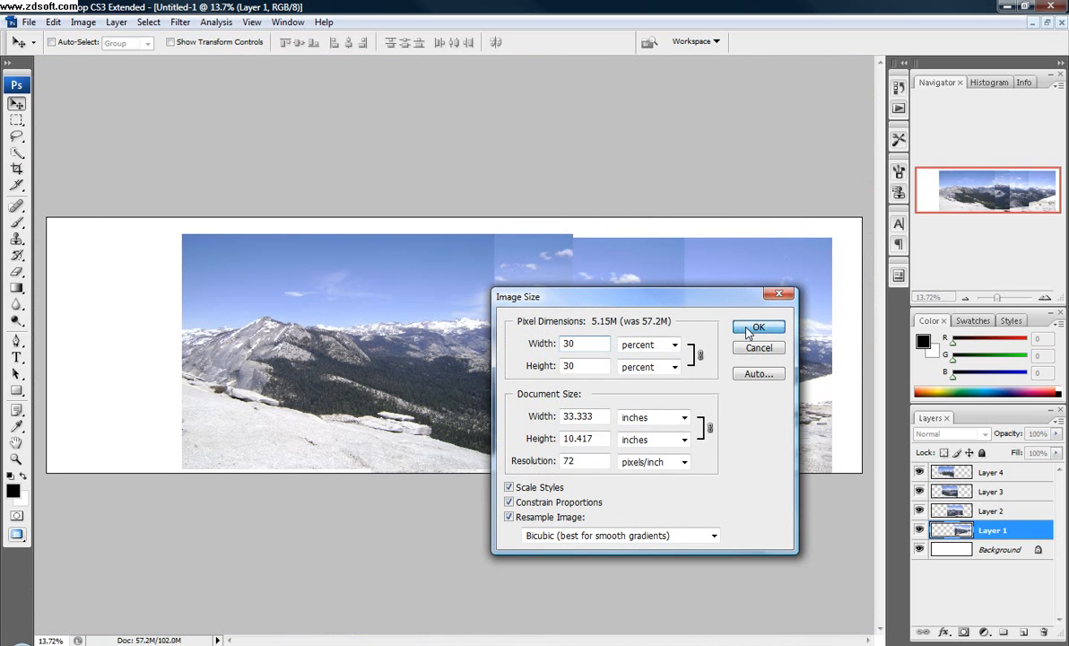
pyautogui.click(759, 326)
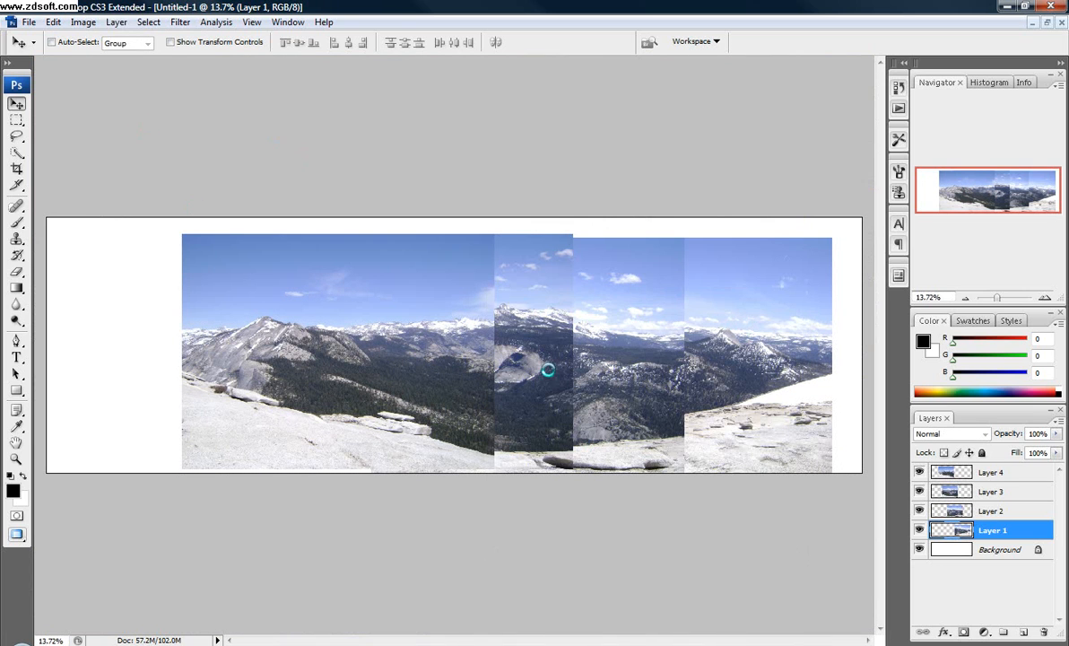
pyautogui.moveTo(483, 335)
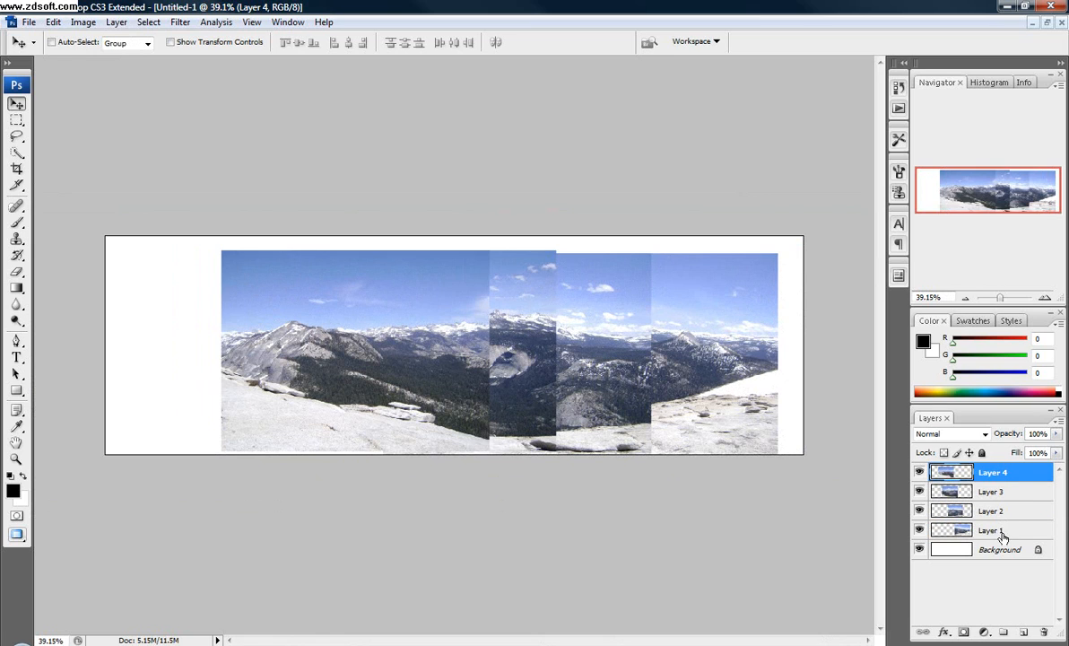
# Select all four photo layers and auto-align them with Auto projection.
pyautogui.click(993, 529)
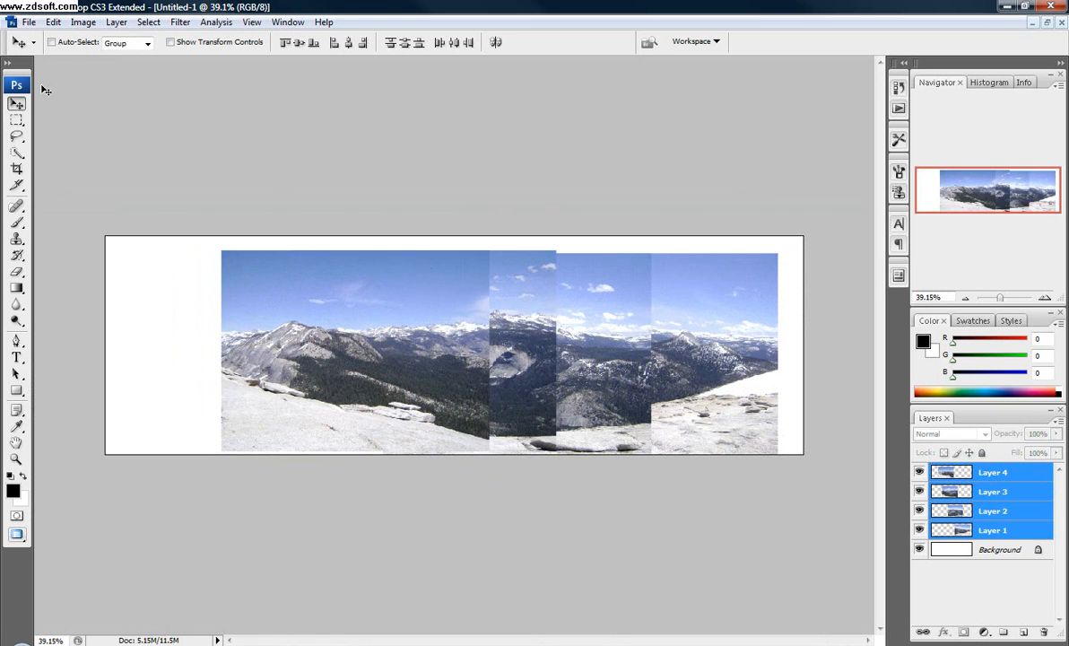
pyautogui.click(53, 22)
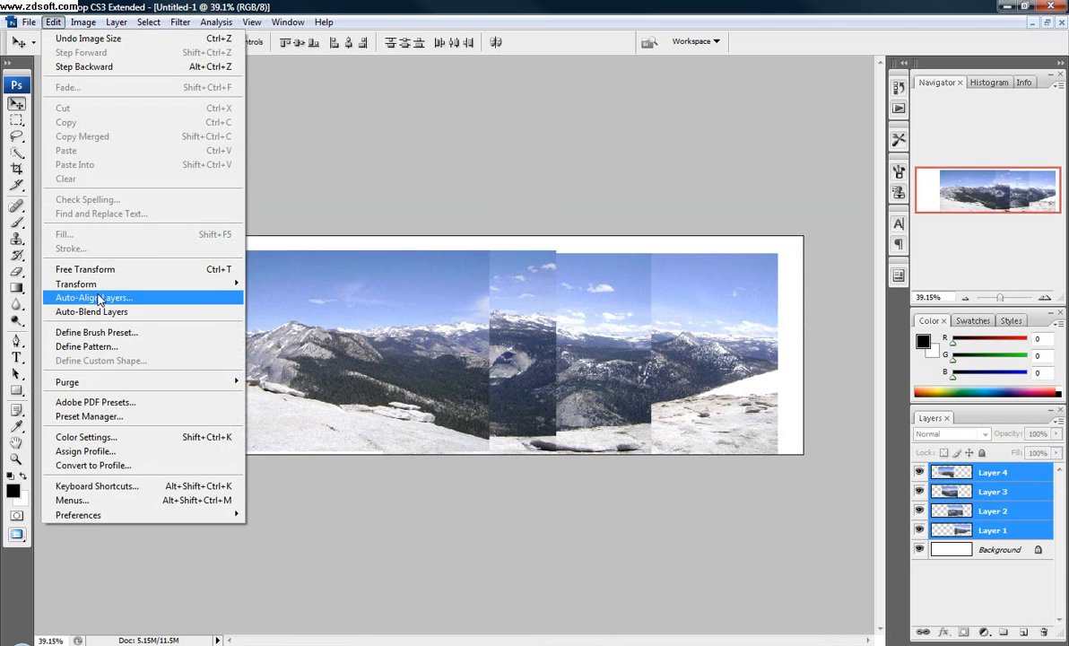
pyautogui.click(93, 296)
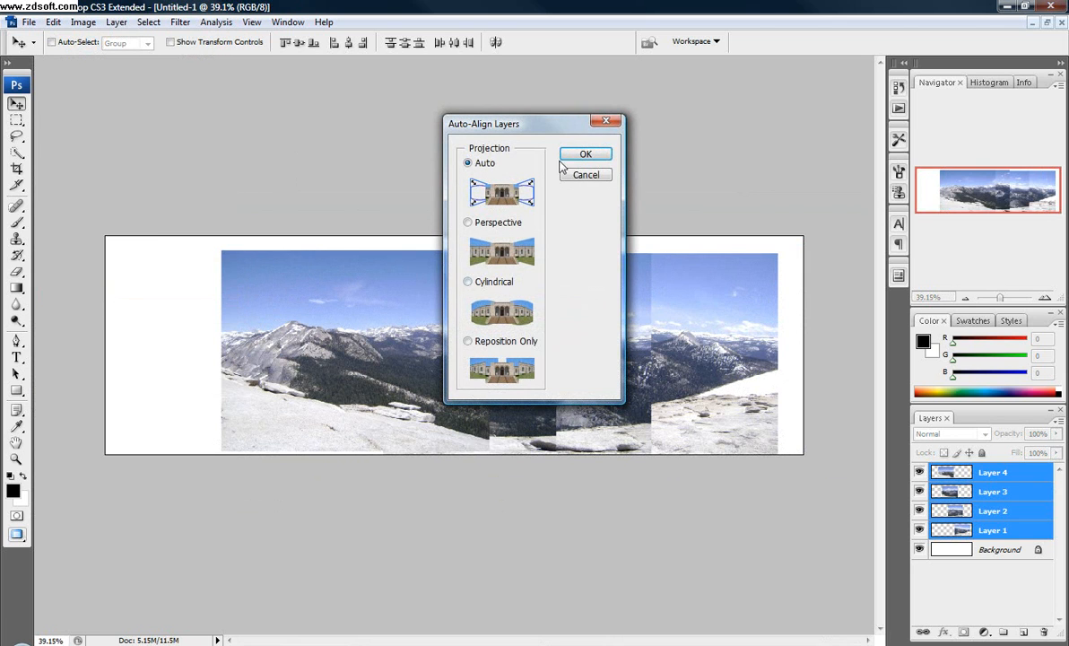
pyautogui.click(586, 153)
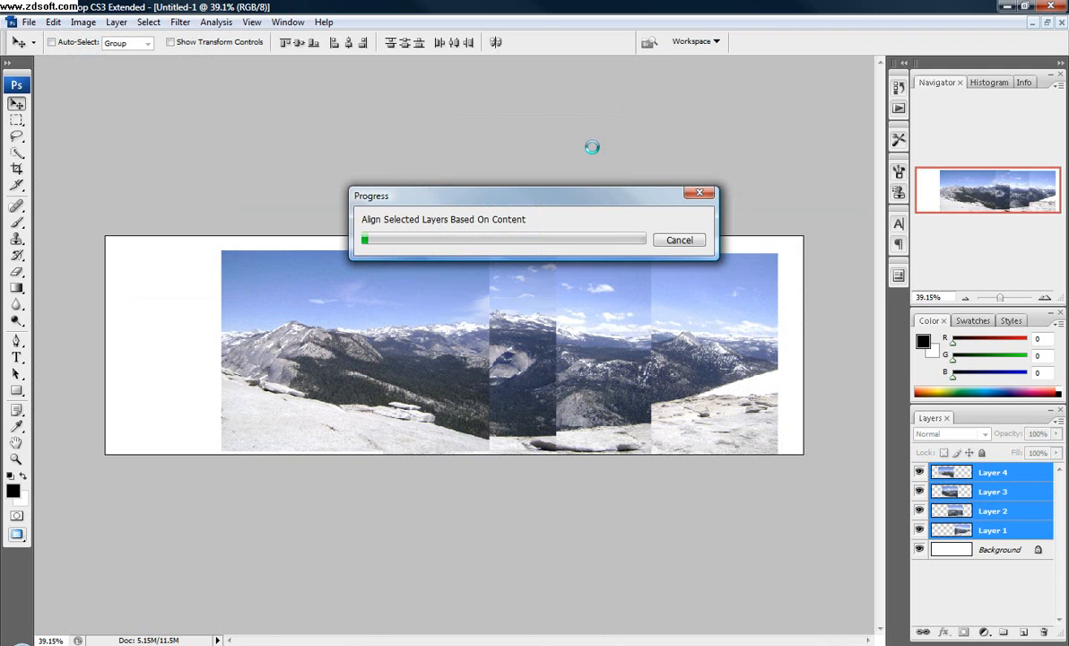
pyautogui.moveTo(605, 183)
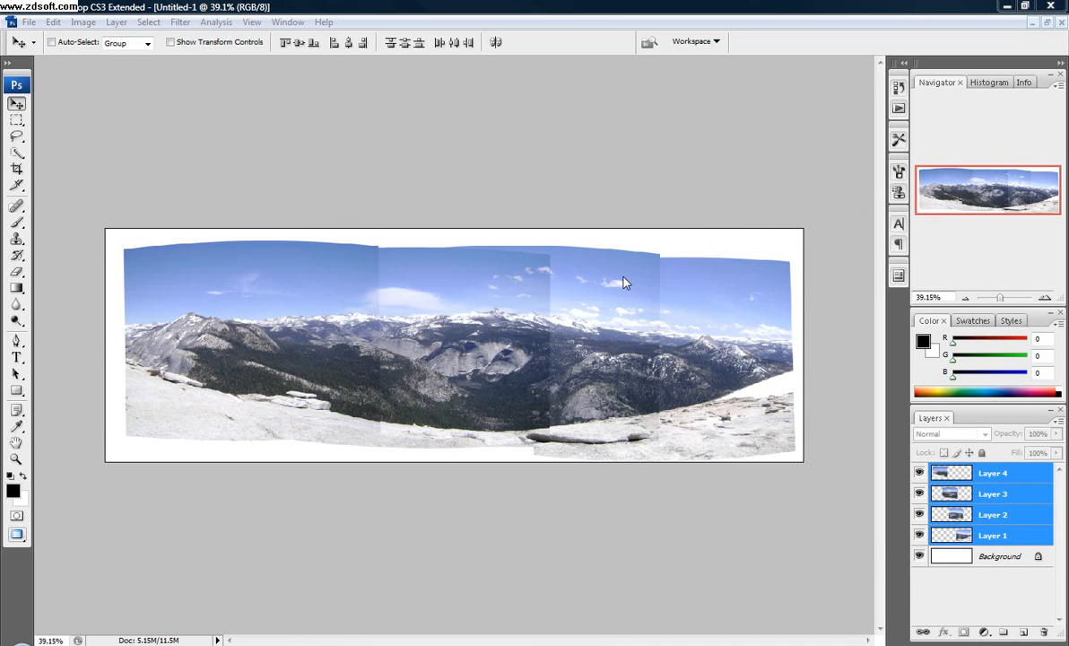
pyautogui.moveTo(390, 334)
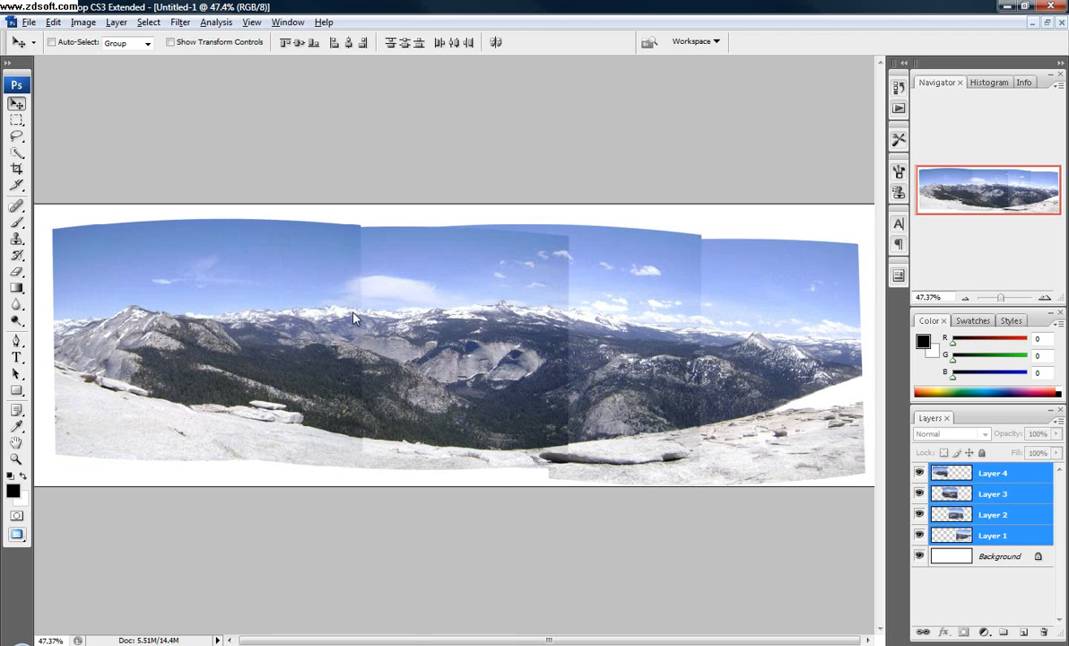
pyautogui.moveTo(238, 421)
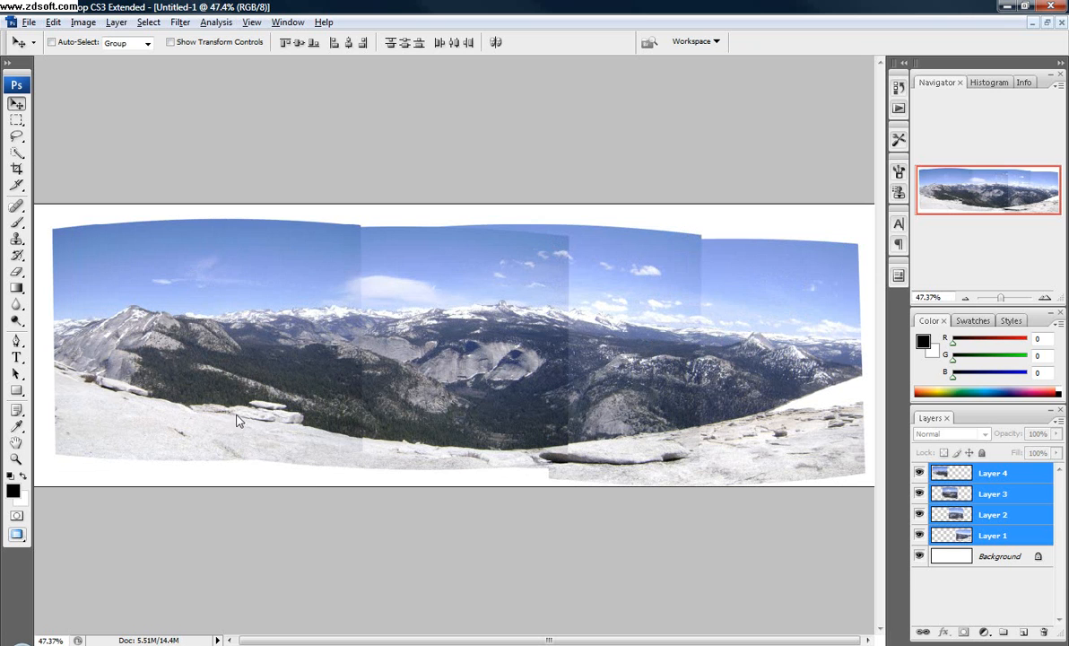
pyautogui.moveTo(377, 282)
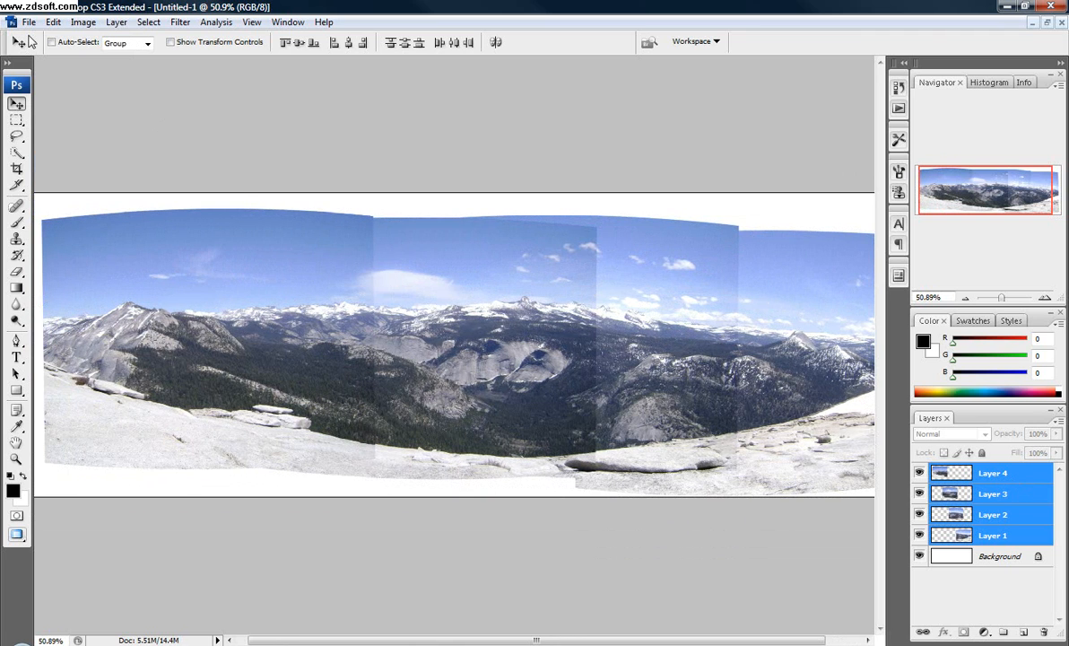
# Auto-blend the four aligned layers so the seams disappear.
pyautogui.click(53, 21)
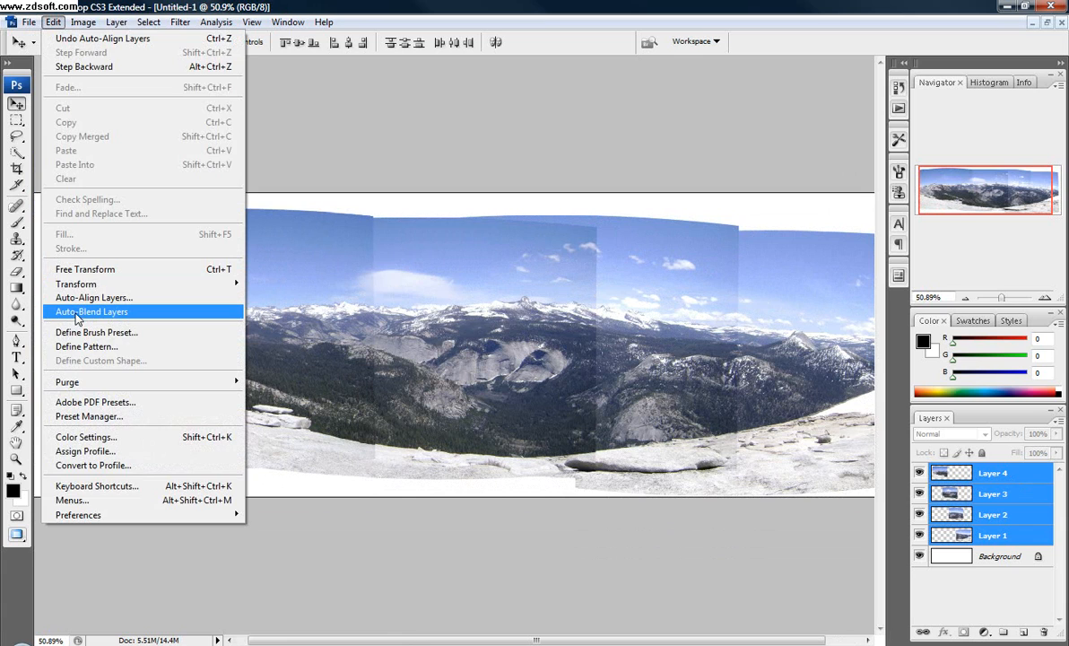
pyautogui.click(92, 312)
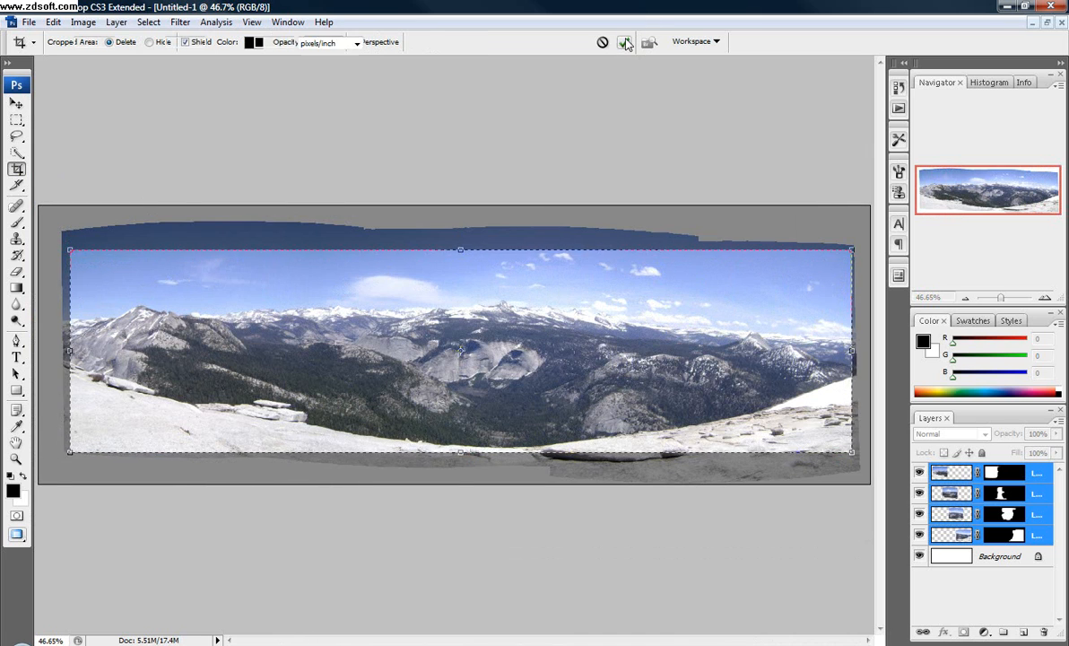
# Commit the crop rectangle to trim the panorama's ragged edges.
pyautogui.click(625, 41)
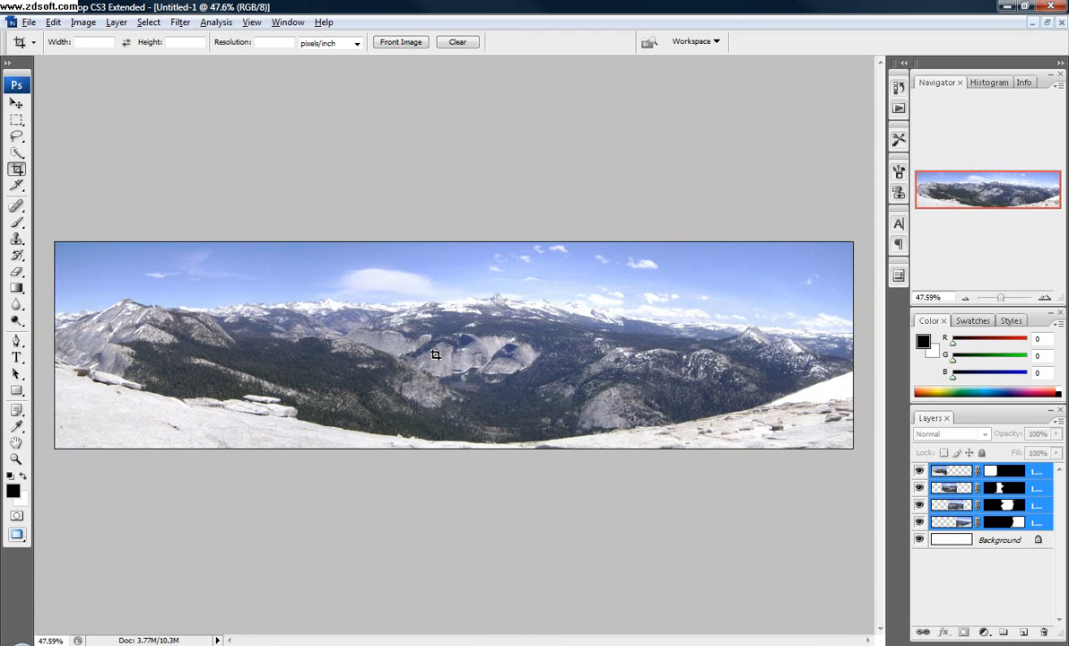
pyautogui.moveTo(433, 361)
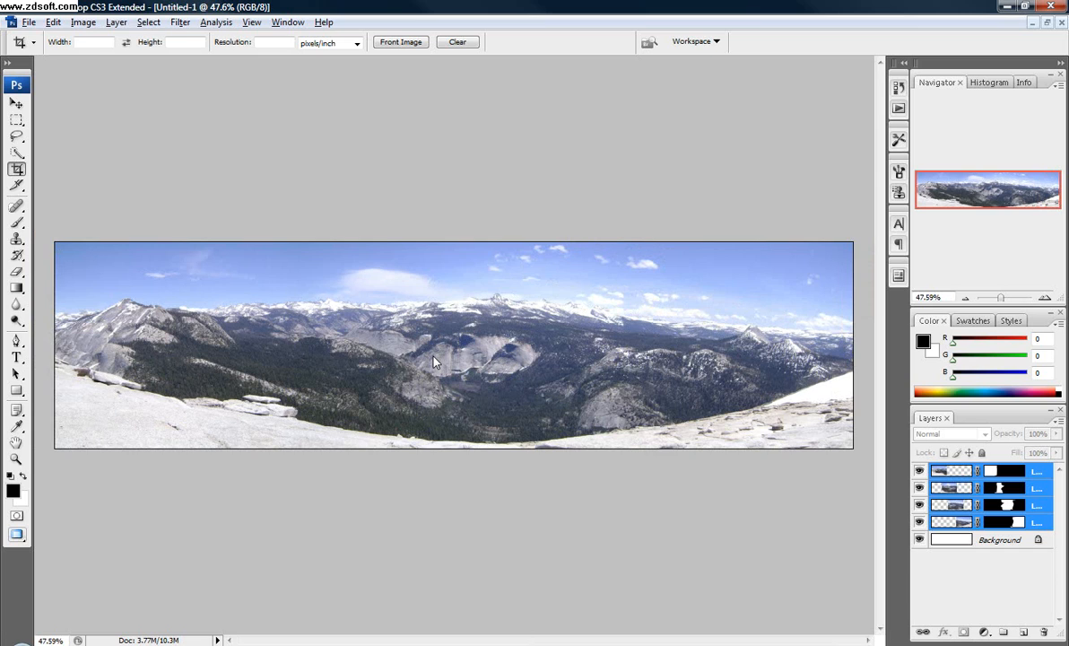